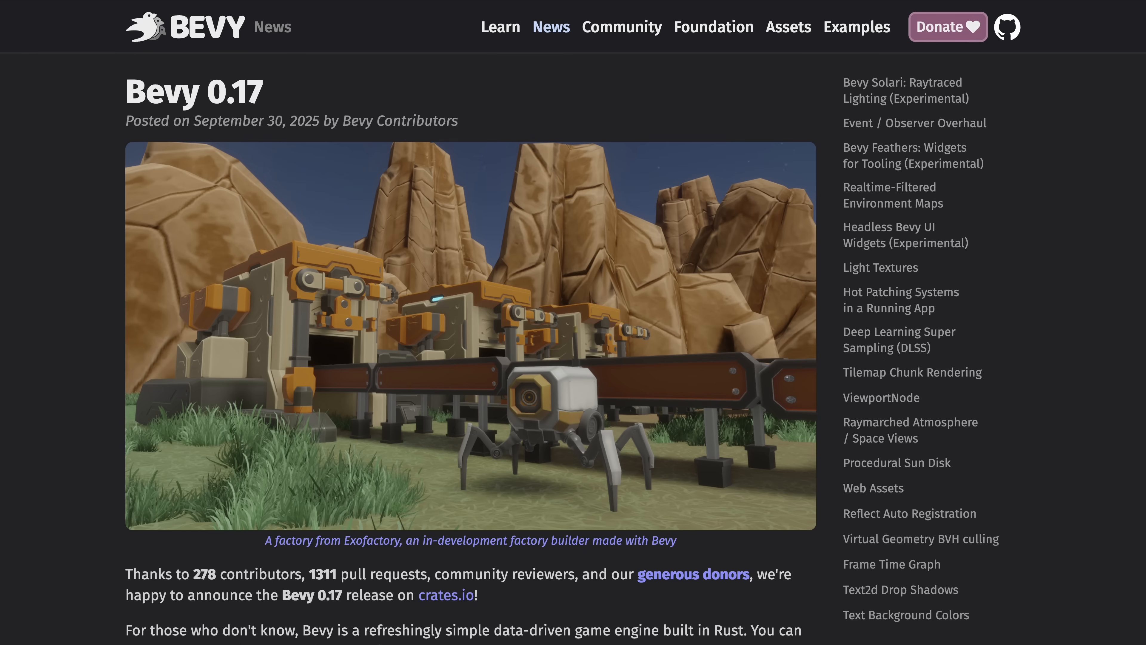
Follow the crates.io link from the Bevy 0.17 release post to the bevy crate page
left_click(445, 595)
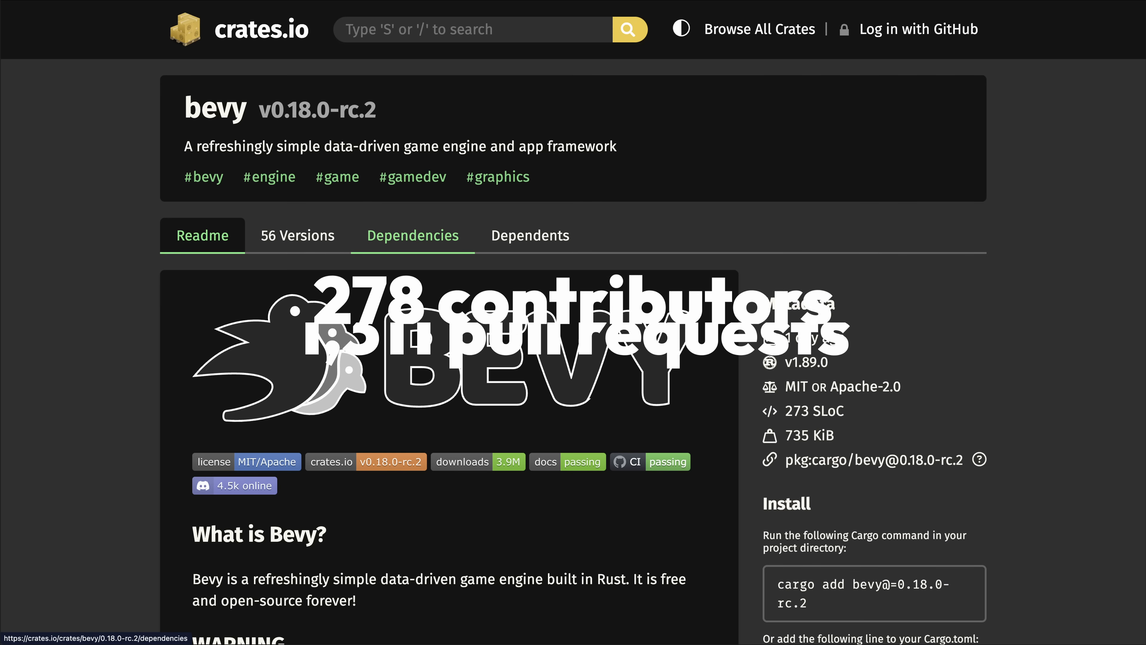
left_click(297, 235)
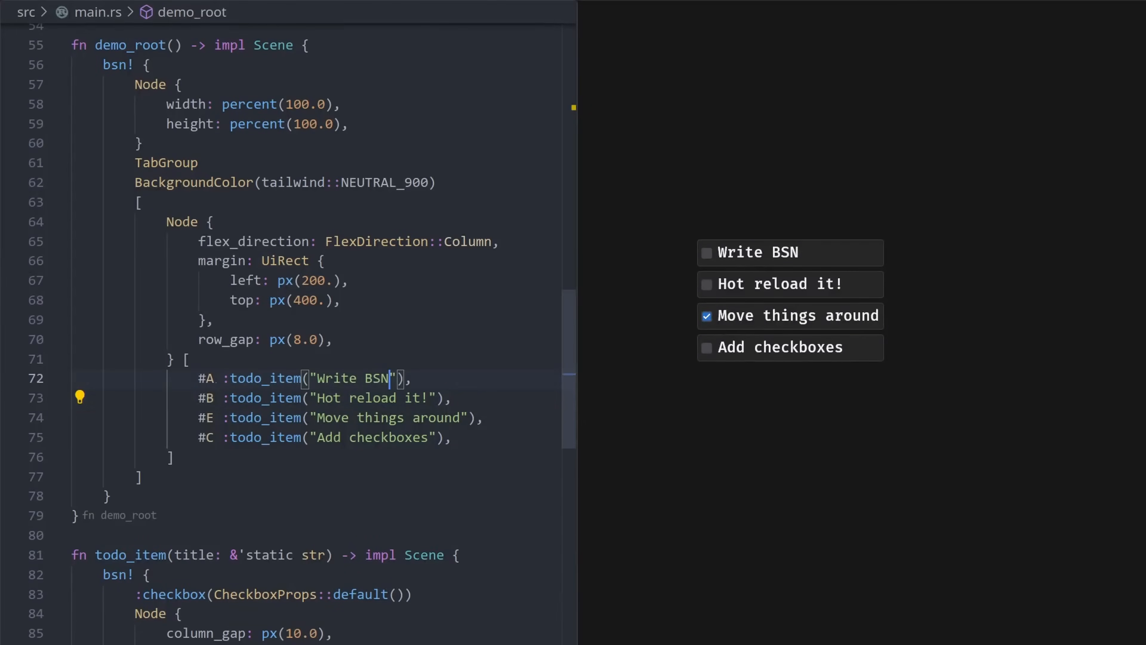
Replace the first todo item's title "Write BSN" with "Hello" in main.rs
type("He")
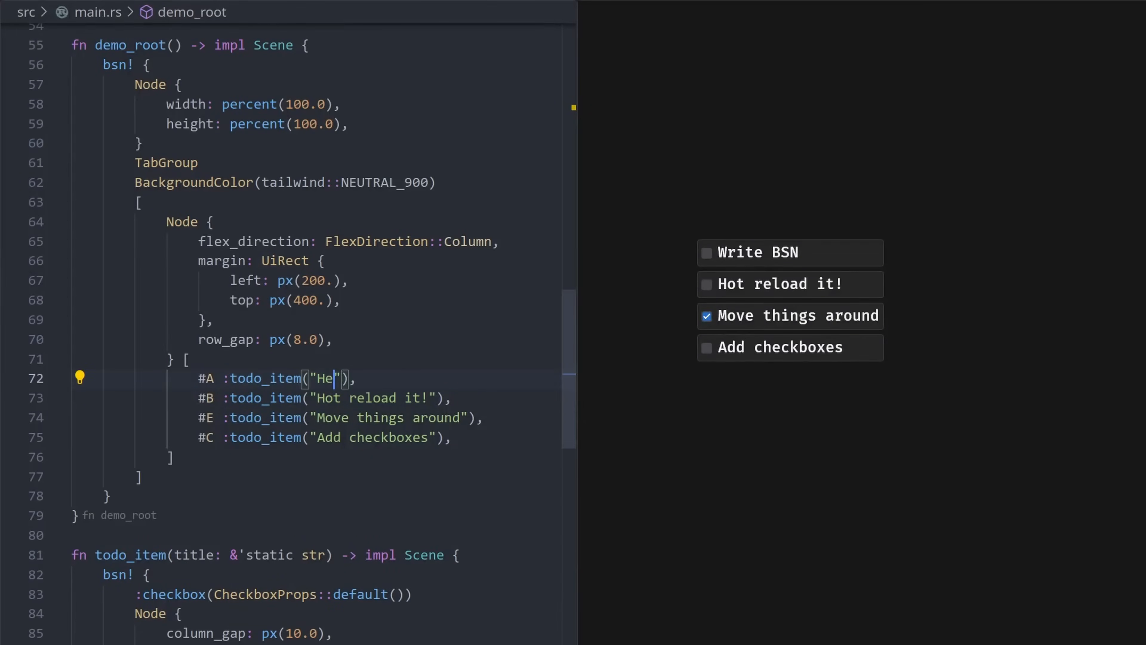
type("llo")
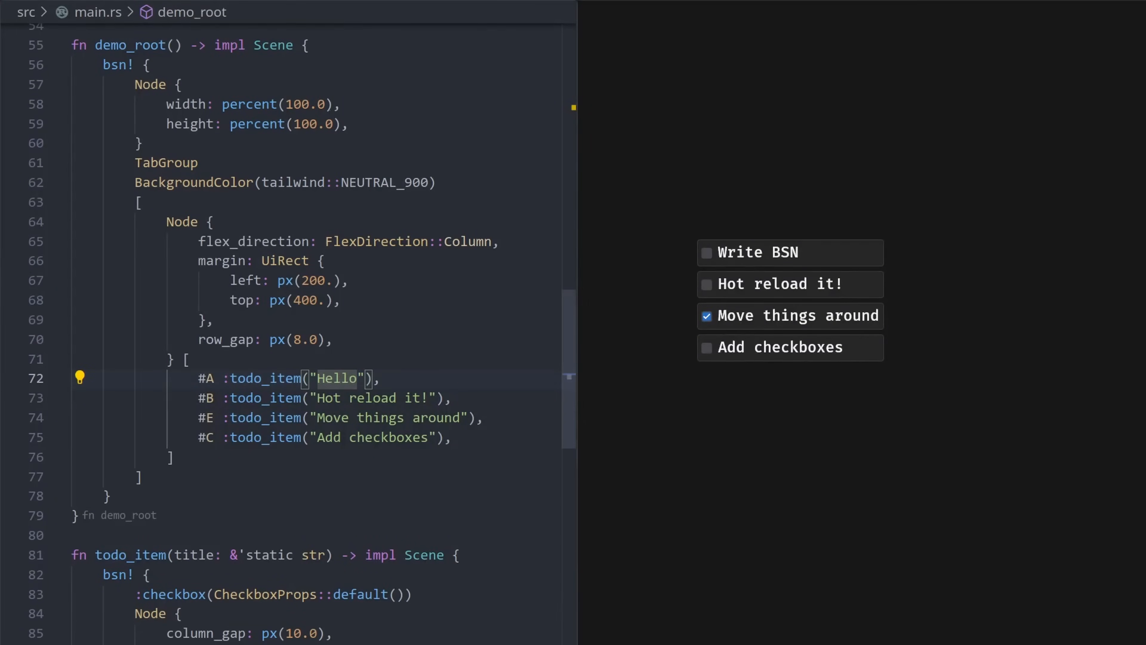